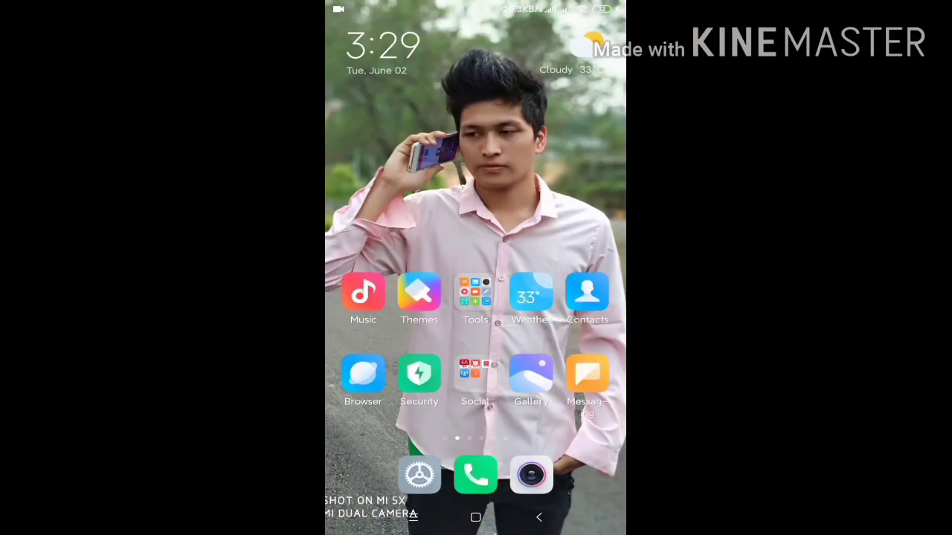
# Step: Launch Facebook, open its menu, and expand the Settings & Privacy section
pyautogui.hscroll(-3)
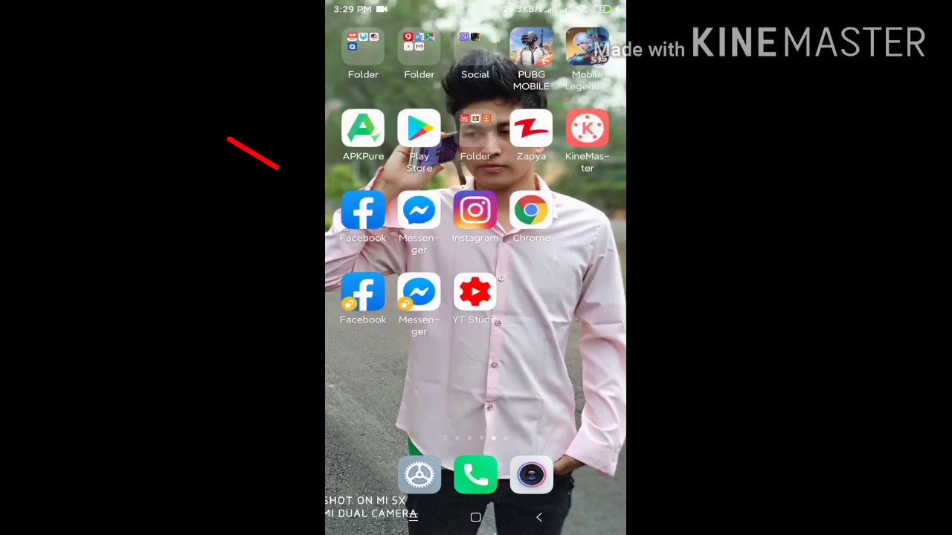
pyautogui.click(362, 210)
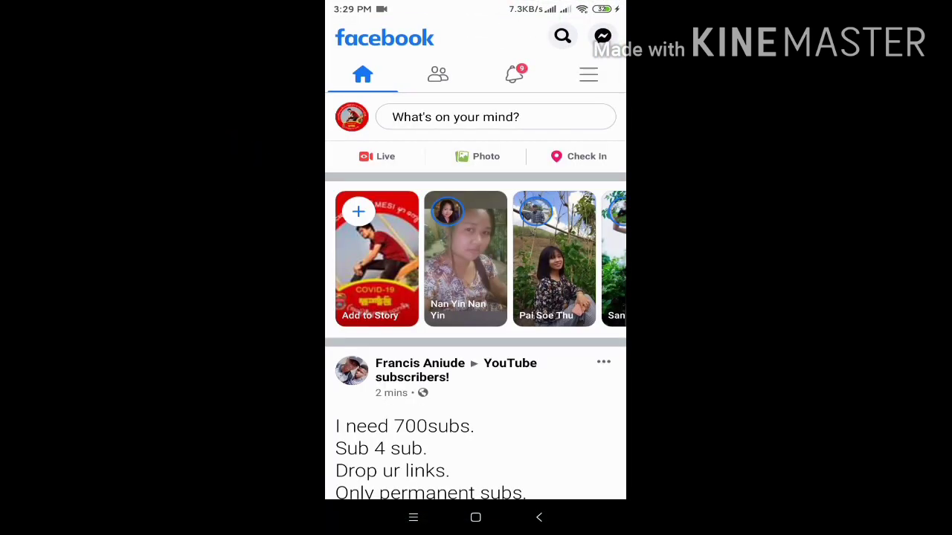
pyautogui.click(588, 74)
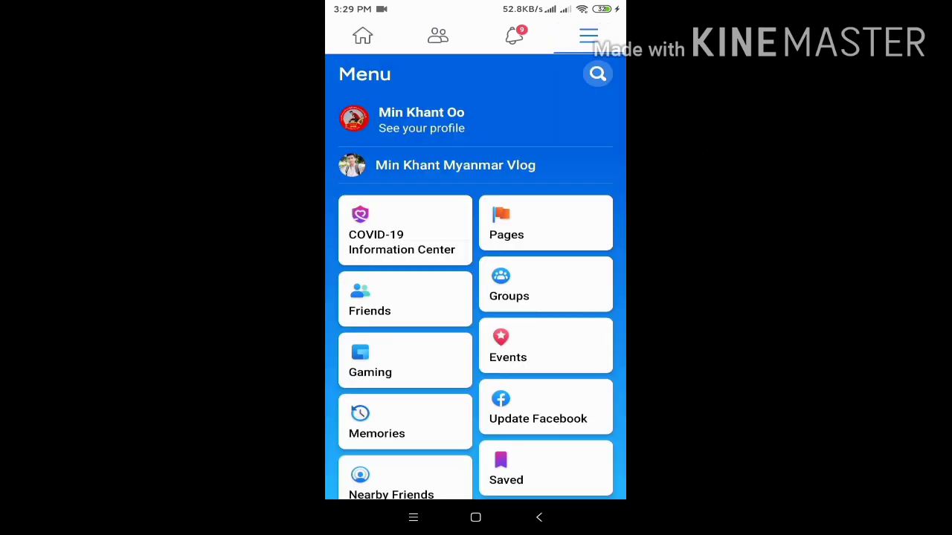
pyautogui.click(405, 360)
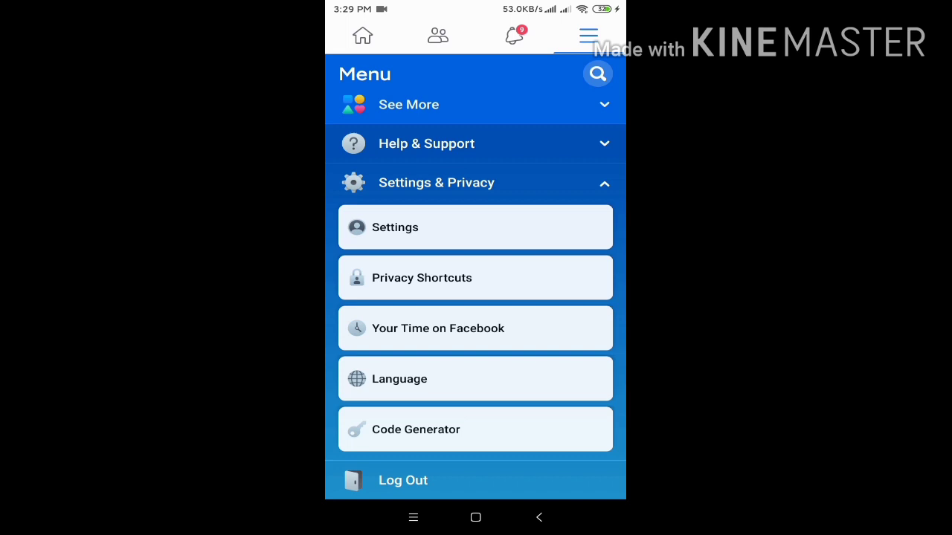
# Step: Go to Settings, then Security and Login, and scroll to Use two-factor authentication
pyautogui.click(394, 227)
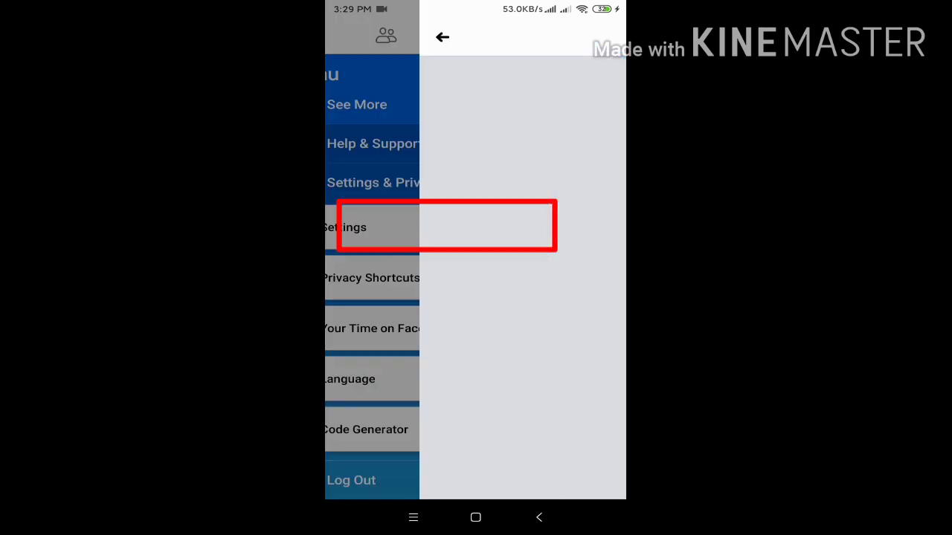
pyautogui.click(344, 227)
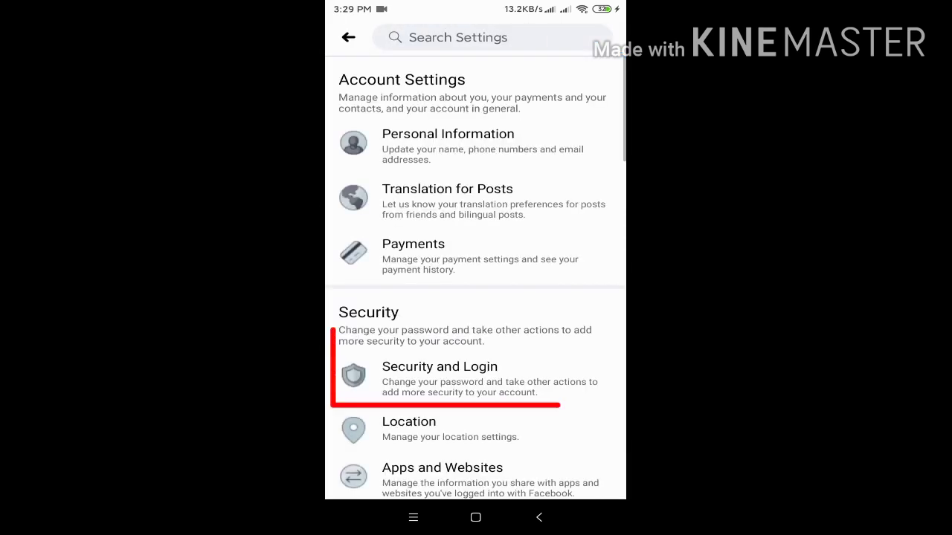
pyautogui.click(440, 367)
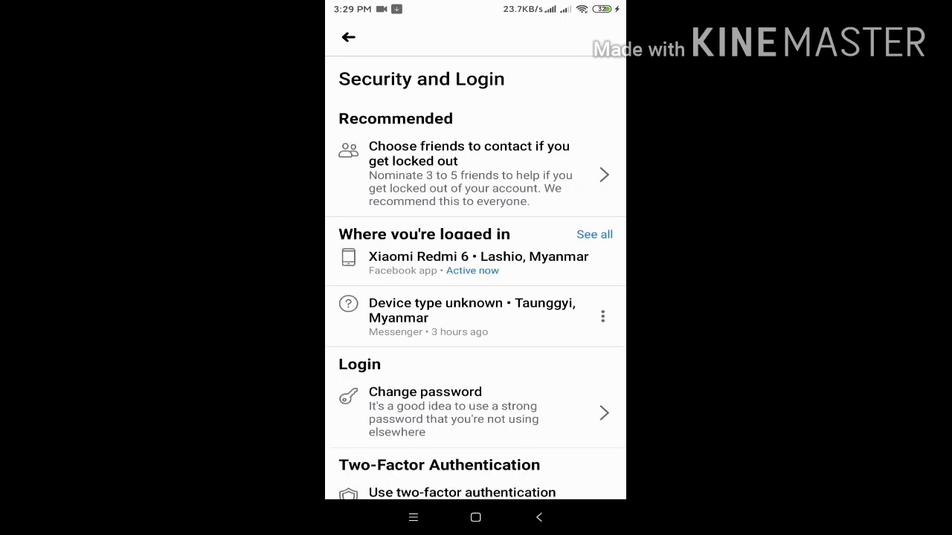
pyautogui.scroll(-3)
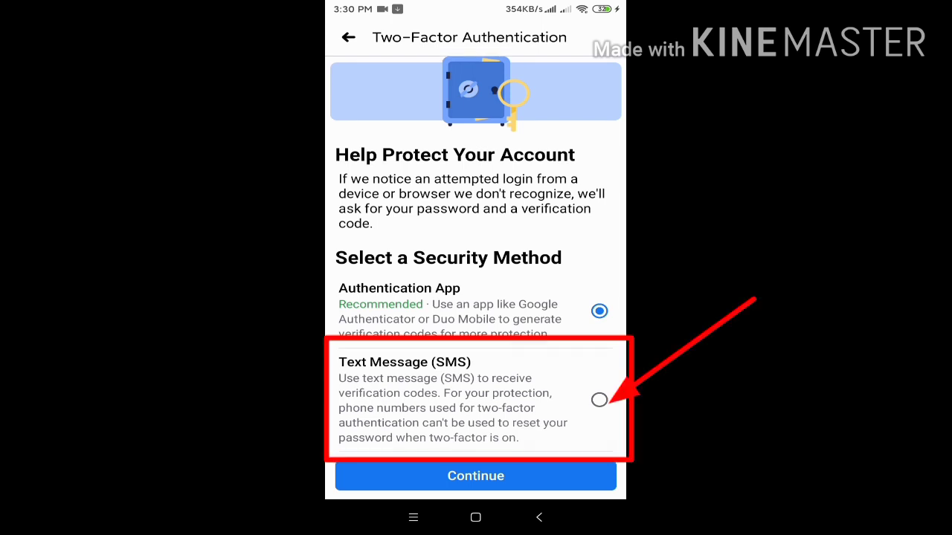
# Step: Choose Text Message (SMS) as the security method and opt to add a phone number
pyautogui.click(475, 476)
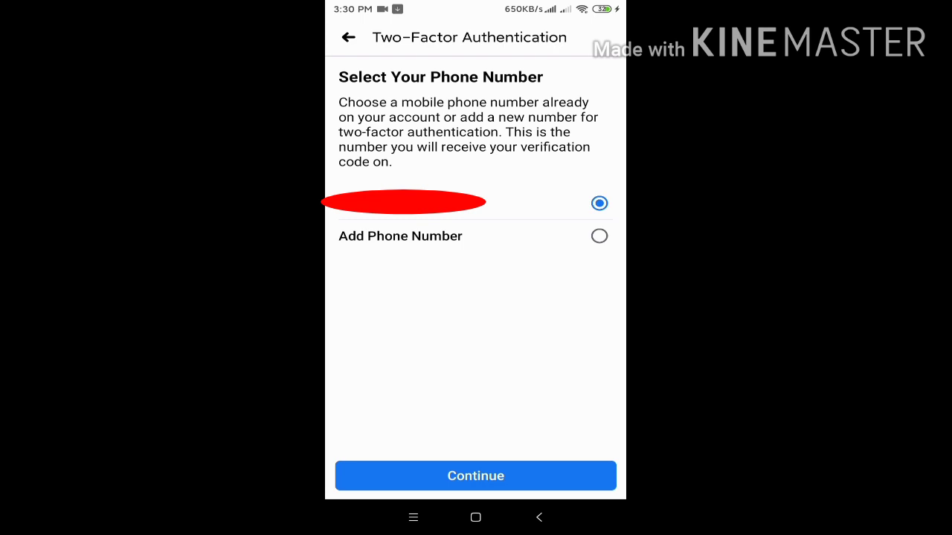
pyautogui.click(599, 235)
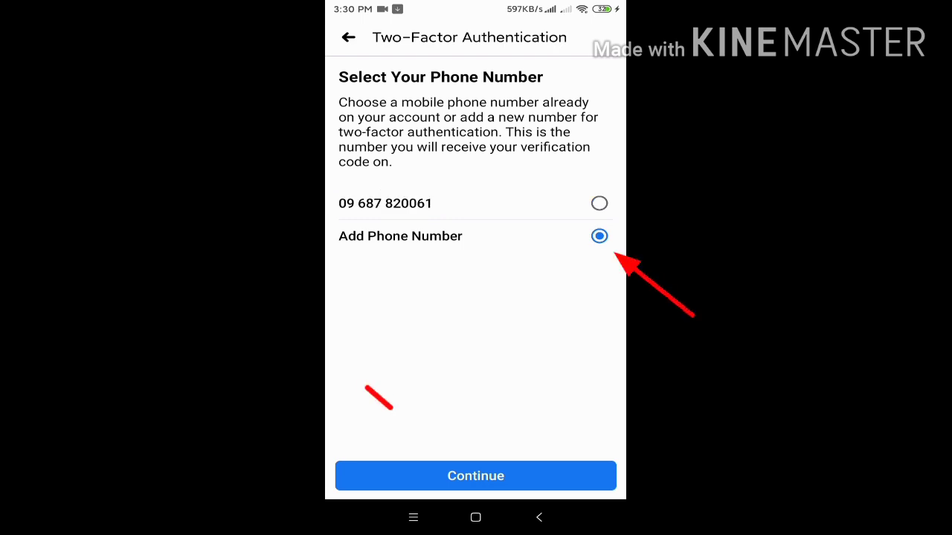
pyautogui.click(475, 476)
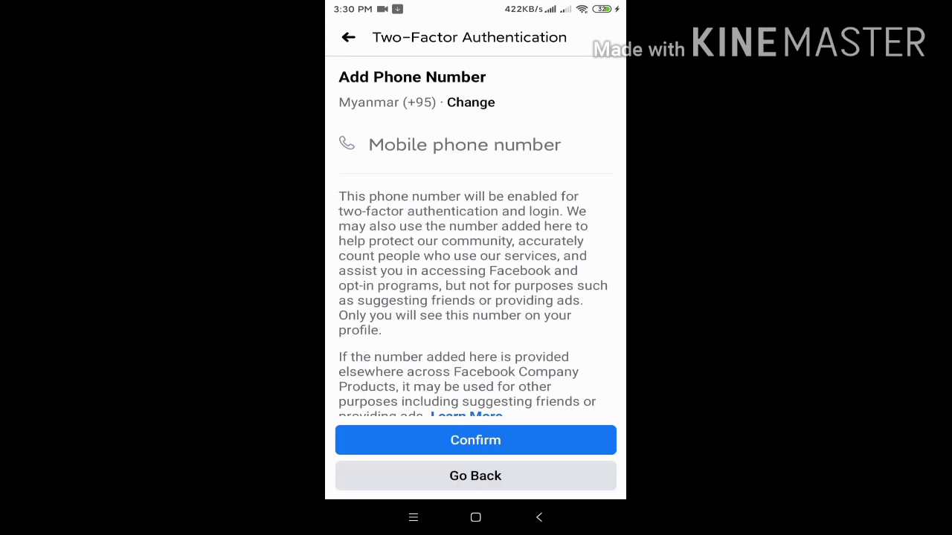
# Step: Enter the new mobile phone number starting with 09 and continue
pyautogui.click(464, 144)
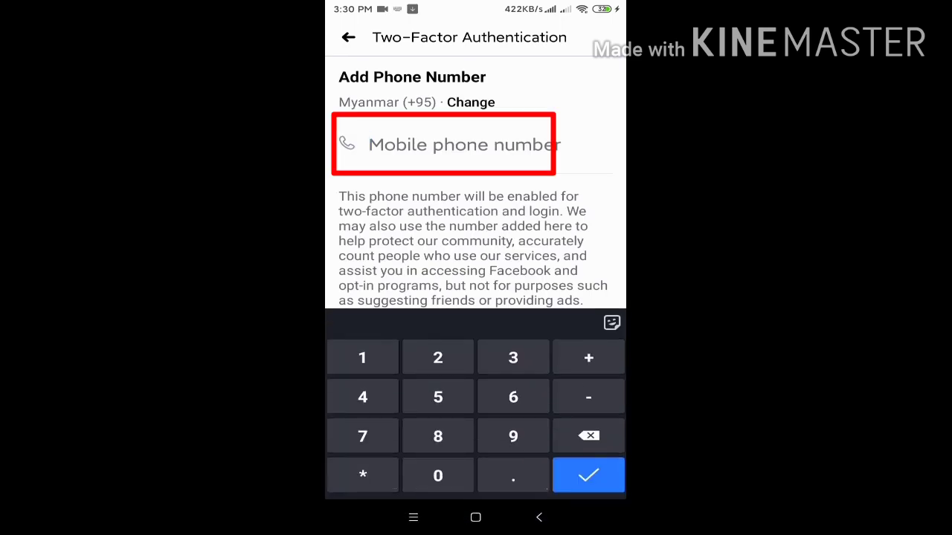
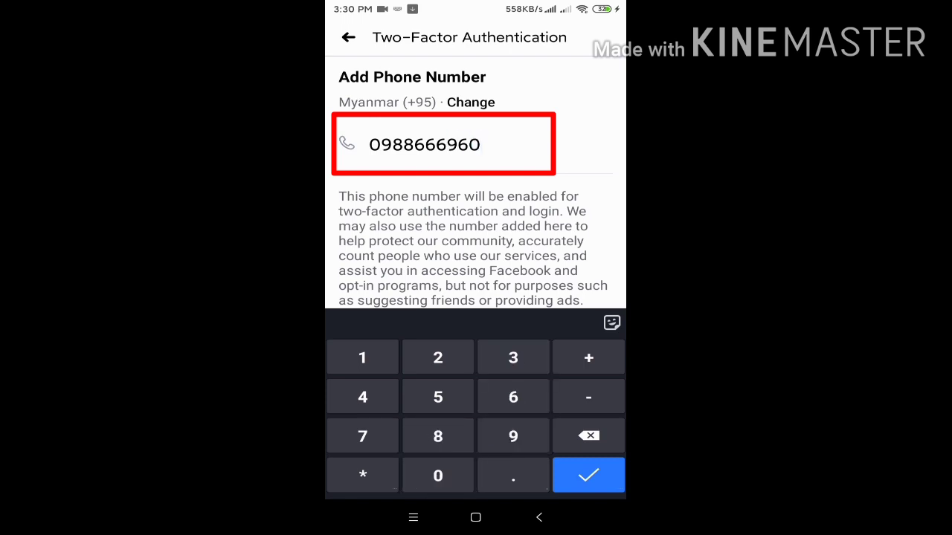
pyautogui.click(587, 474)
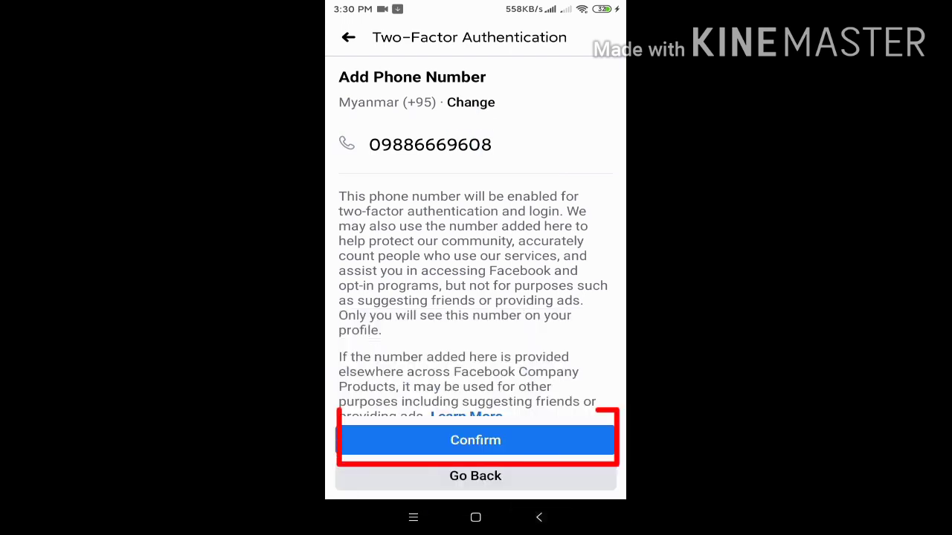
# Step: Confirm the new number and submit the six-digit code received by SMS
pyautogui.click(476, 440)
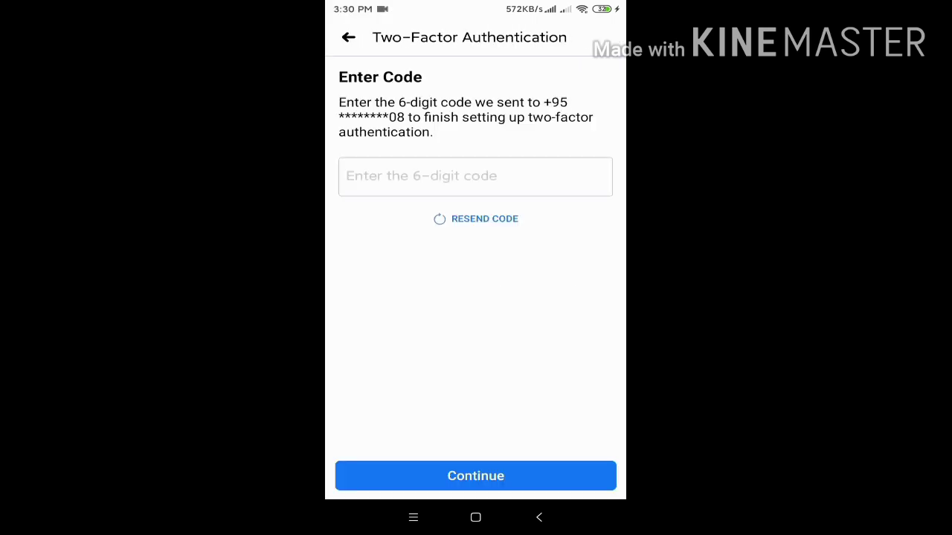
pyautogui.click(475, 176)
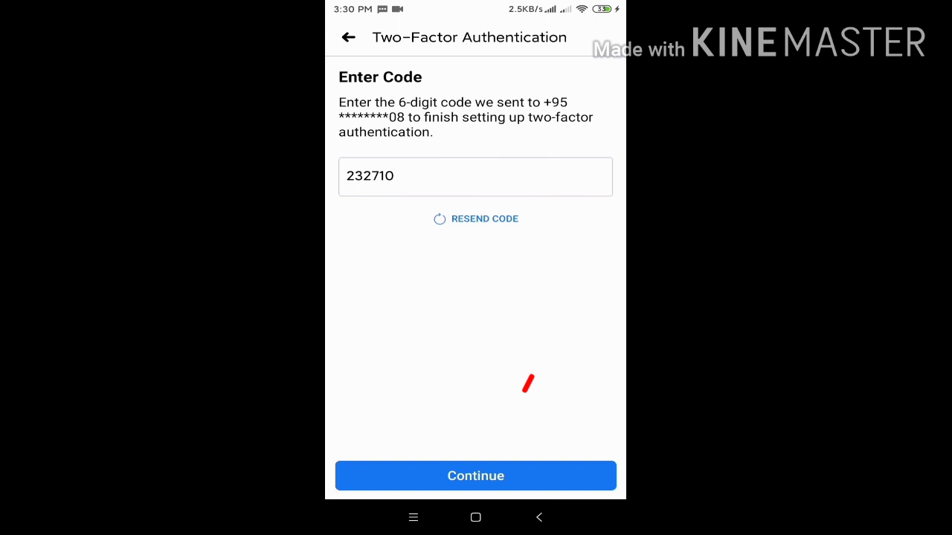
pyautogui.click(475, 476)
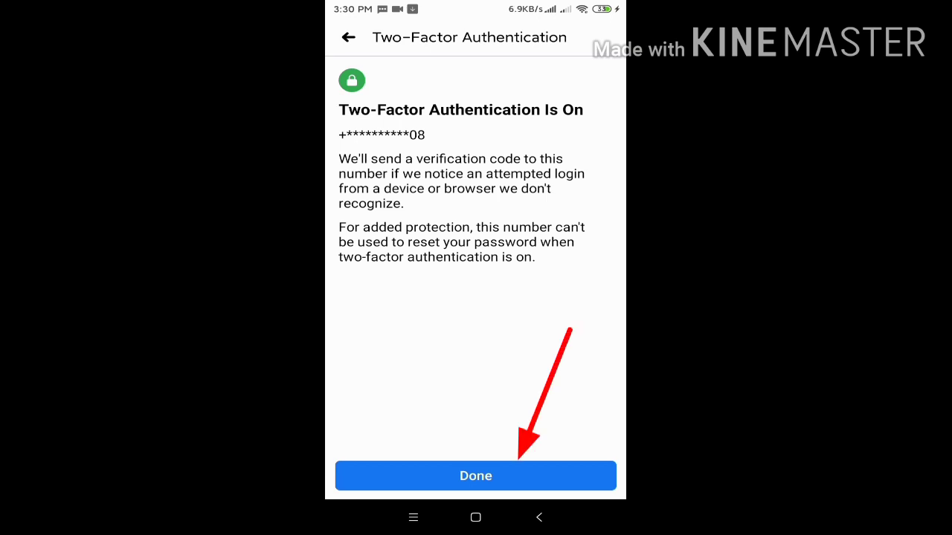
# Step: Tap Done, answer the number-use prompt, and go back to Security and Login
pyautogui.click(475, 476)
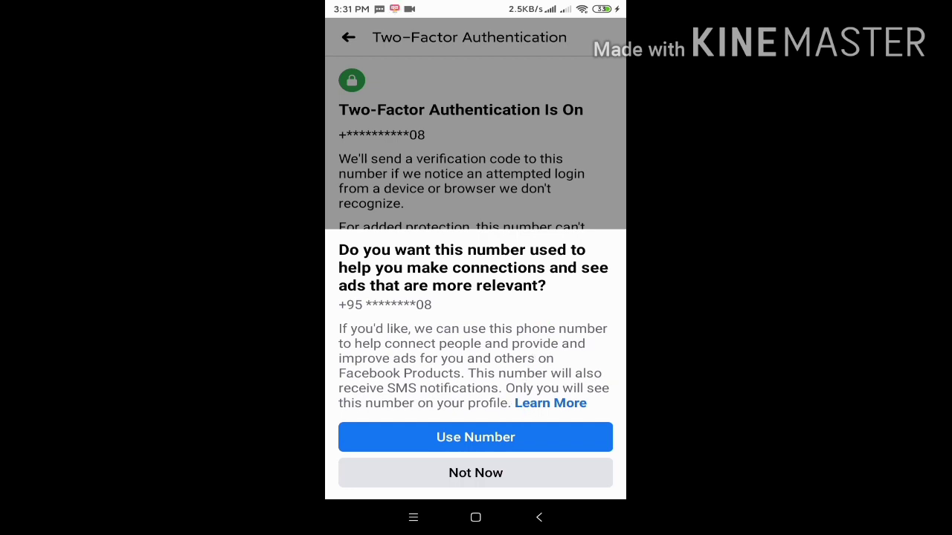
pyautogui.click(475, 438)
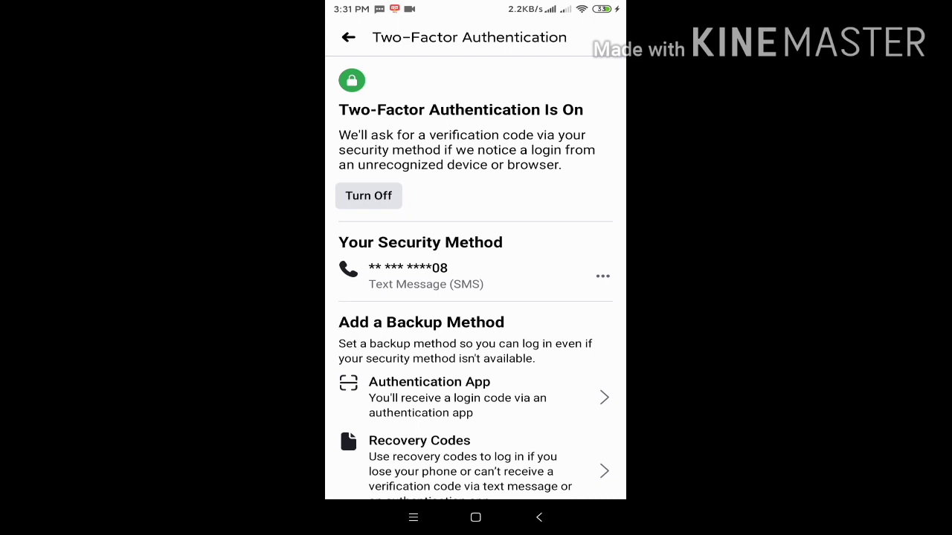
pyautogui.click(349, 37)
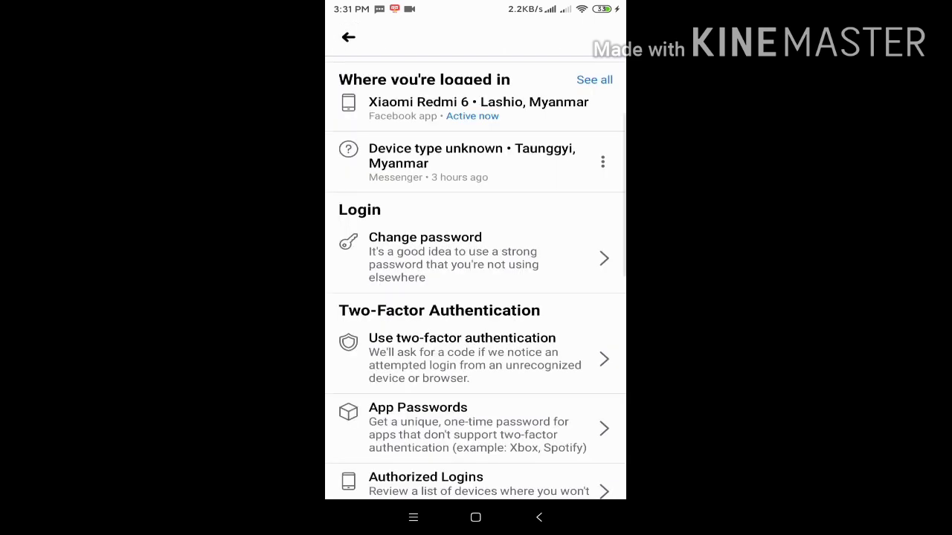
# Step: Scroll through Security and Login, then back out twice to the main Menu
pyautogui.scroll(-3)
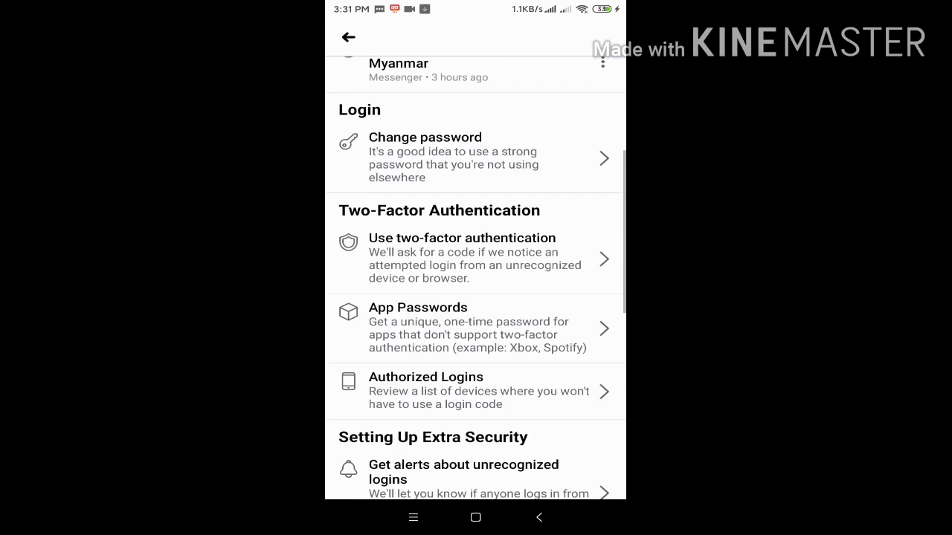
pyautogui.scroll(-3)
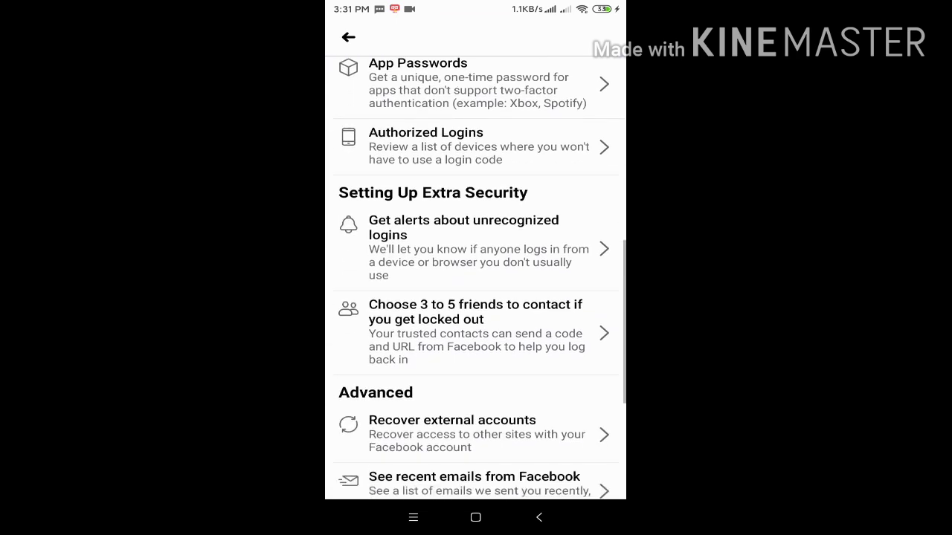
pyautogui.scroll(3)
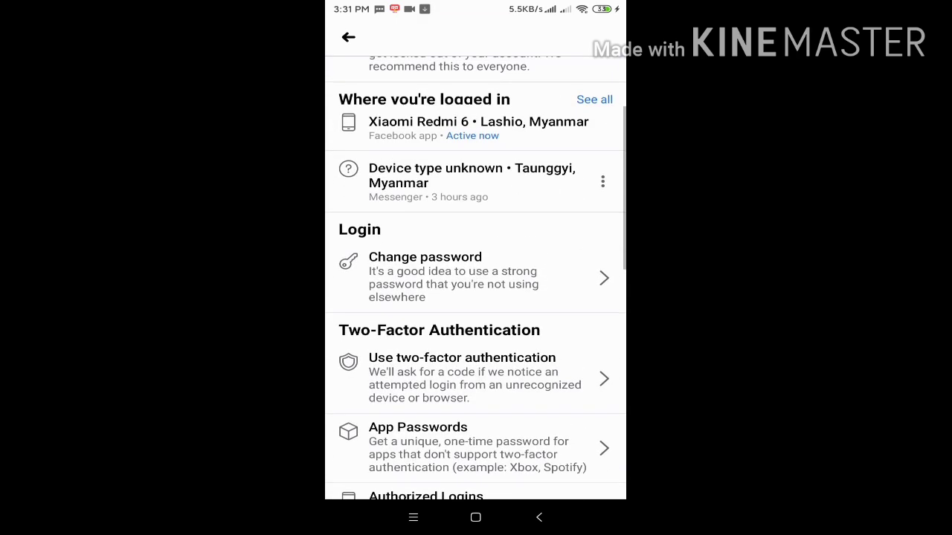
pyautogui.scroll(-3)
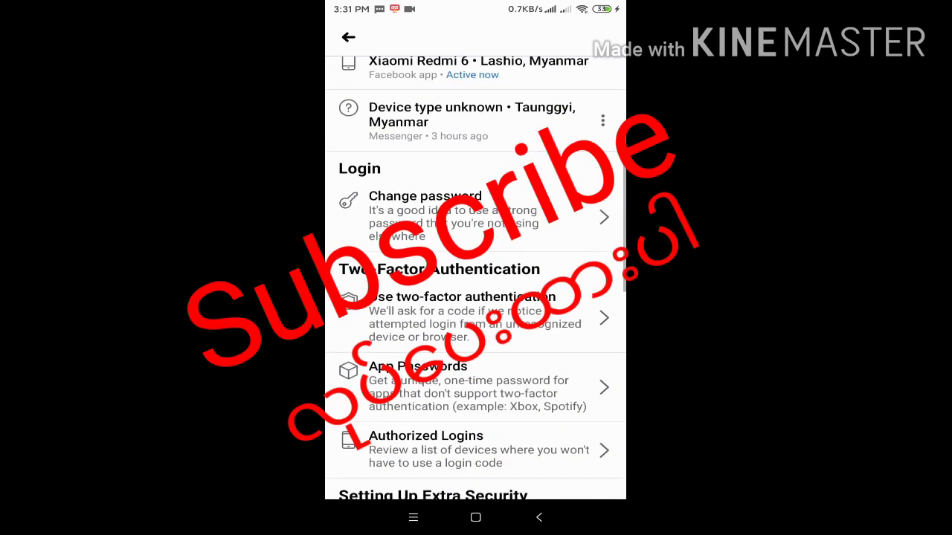
pyautogui.scroll(-3)
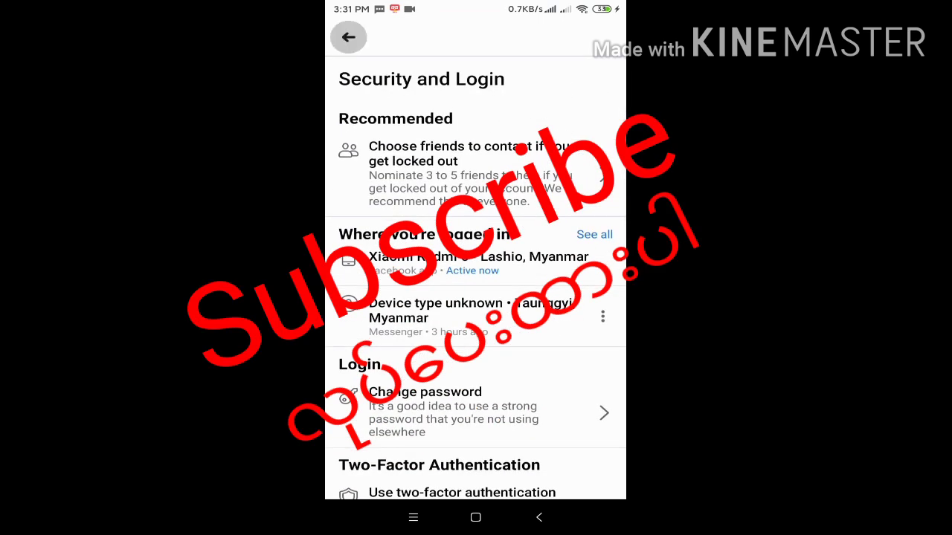
pyautogui.click(348, 37)
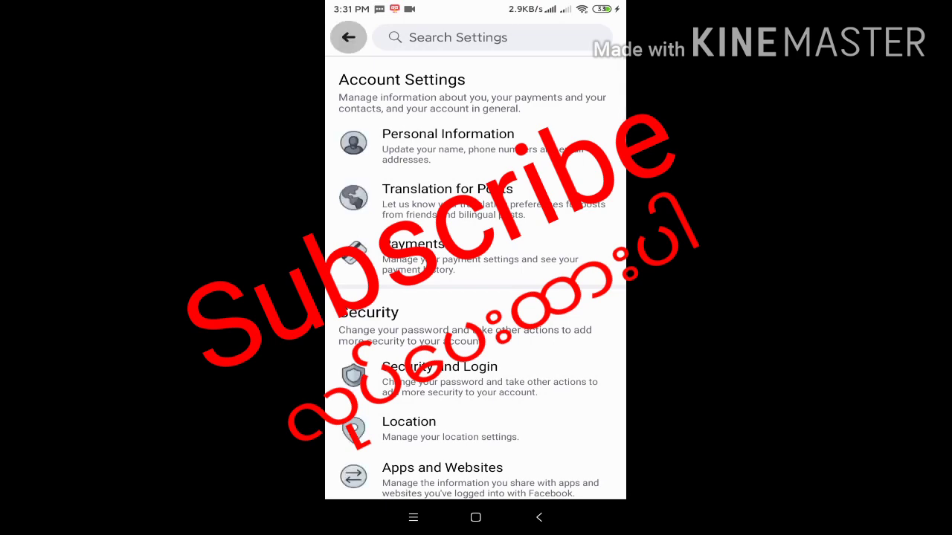
pyautogui.click(348, 38)
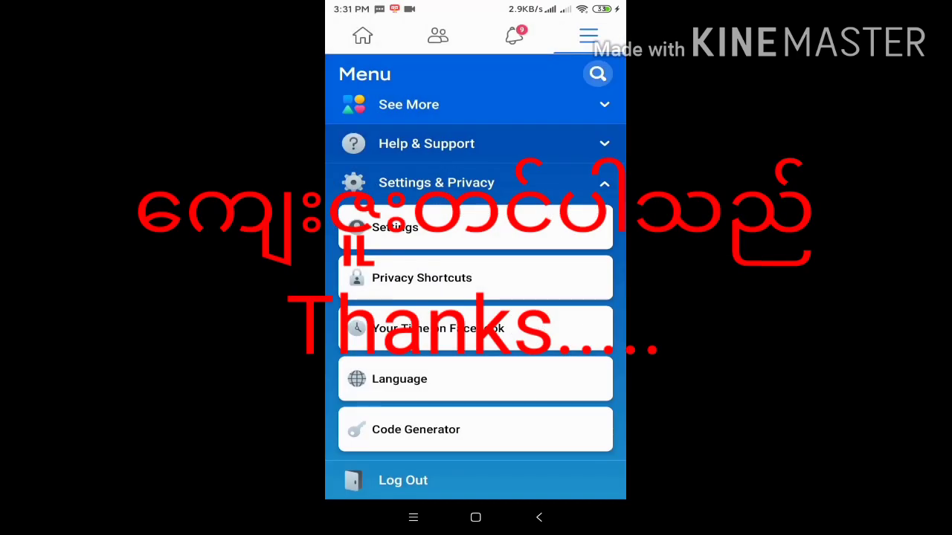